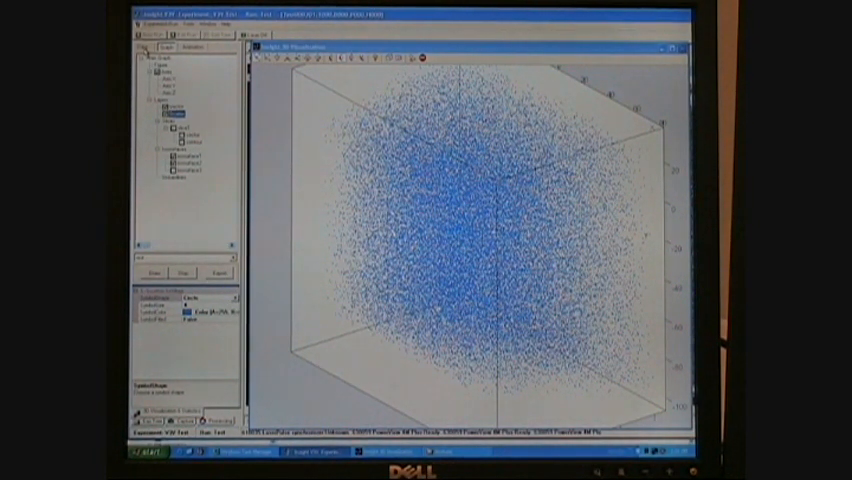
# Select the vector field result to display the volume as a coloured contour slice
pyautogui.click(144, 48)
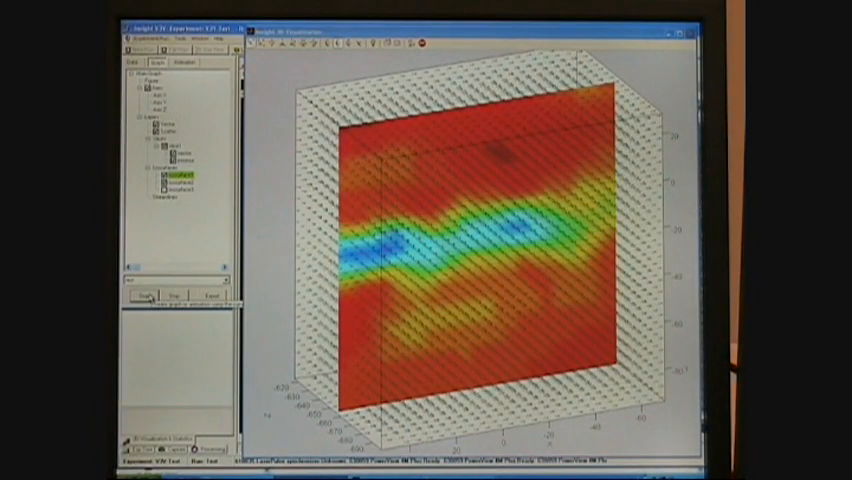
pyautogui.click(170, 178)
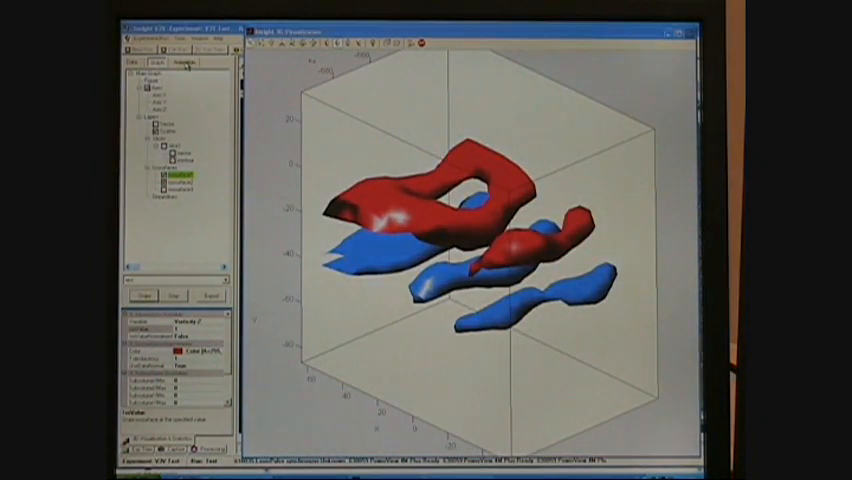
# Switch to the processing options page while the red and blue isosurfaces stay visible
pyautogui.click(182, 60)
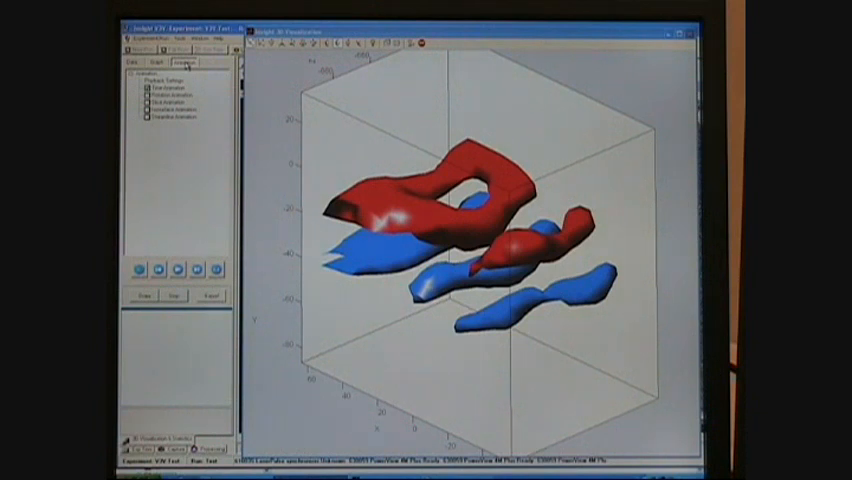